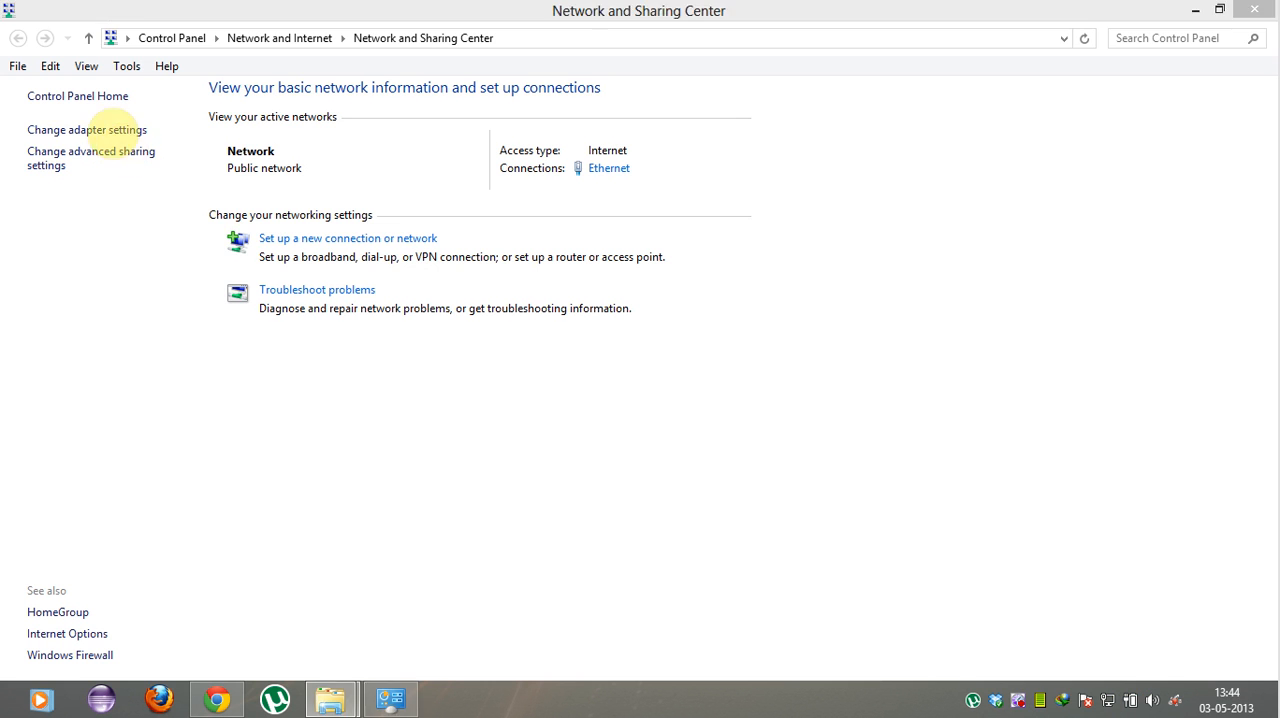
- Extract the VirtualRouterPlus zip into the VirtualRouterPlus 2.3.0 folder and run VirtualRouterPlus
right_click(370, 134)
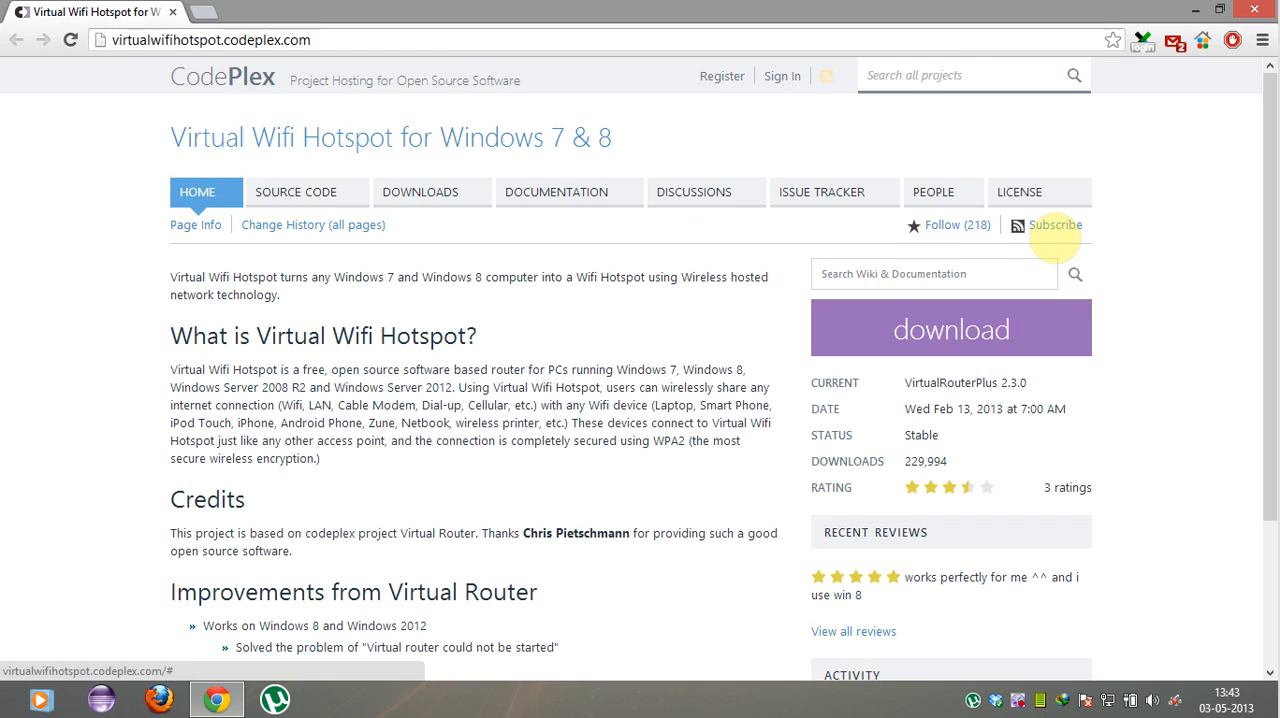
click(1218, 10)
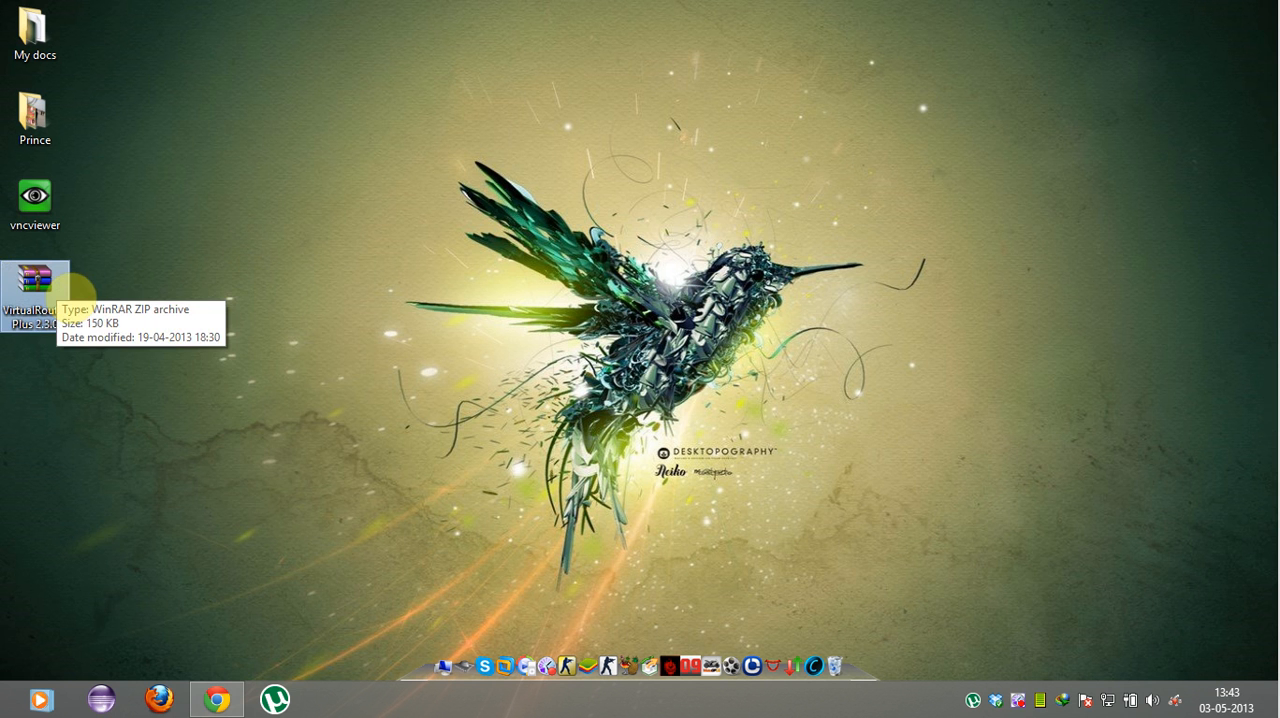
right_click(35, 285)
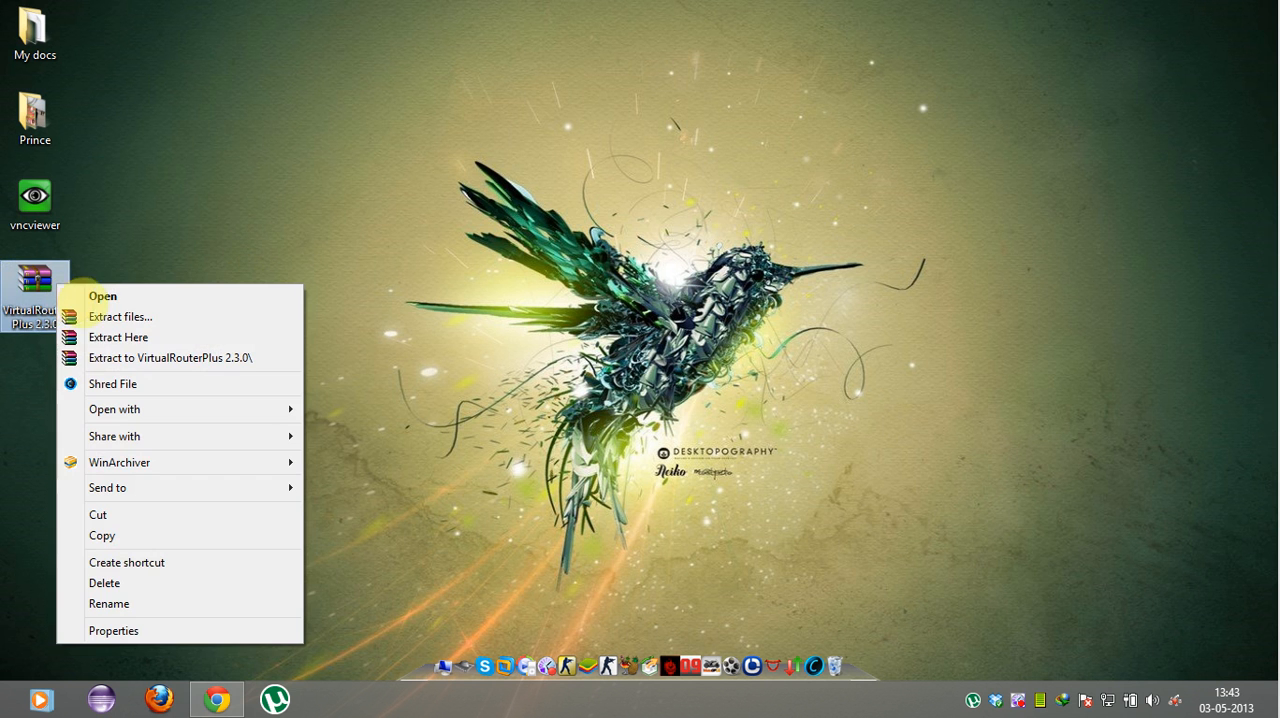
click(120, 316)
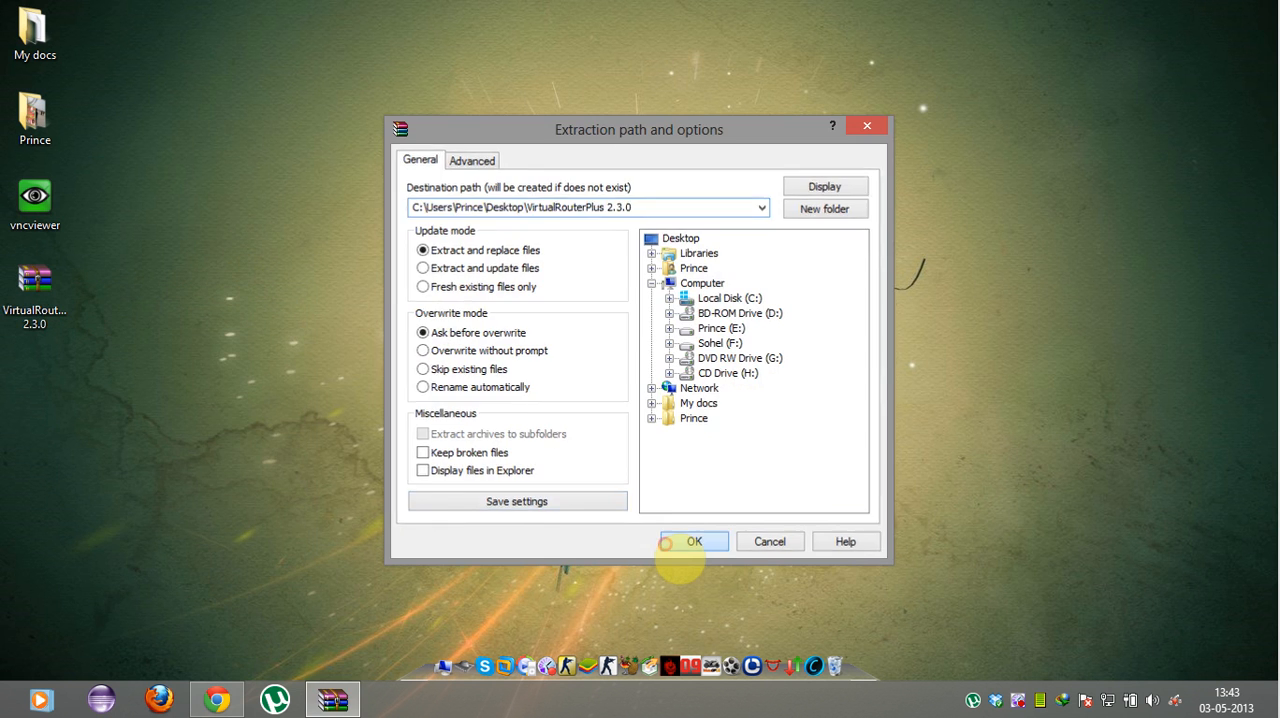
click(694, 541)
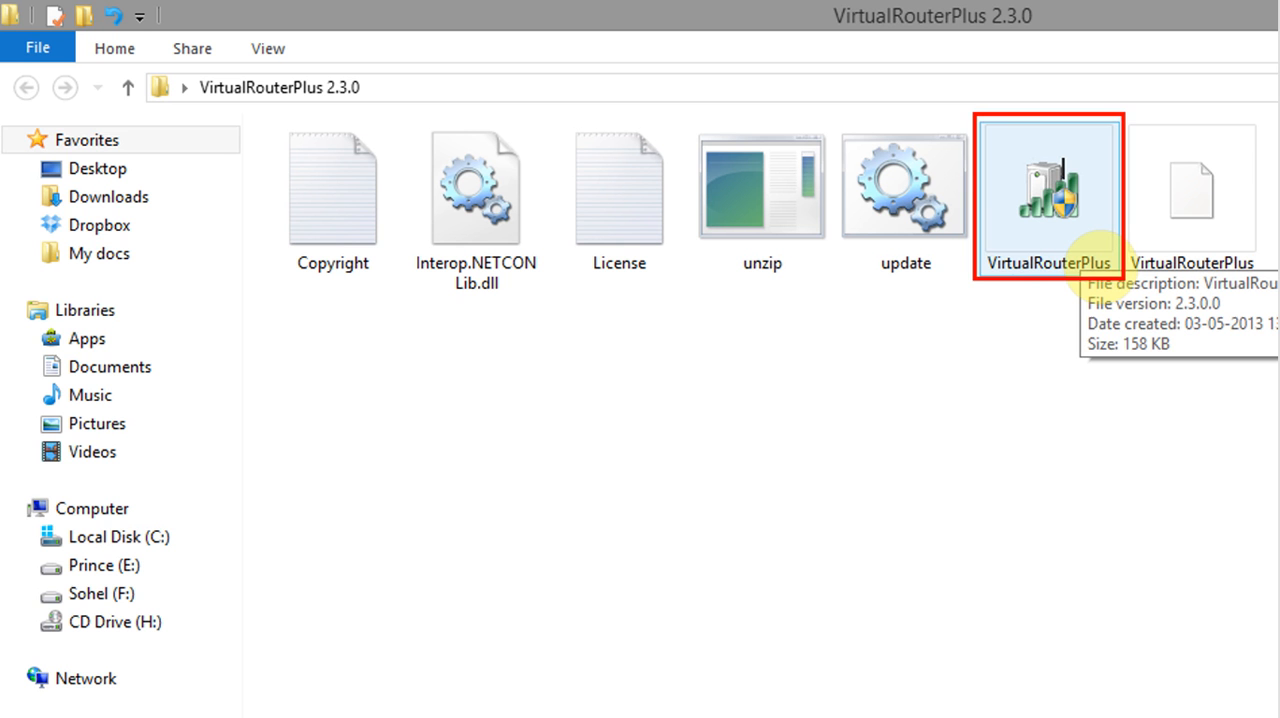
click(1049, 195)
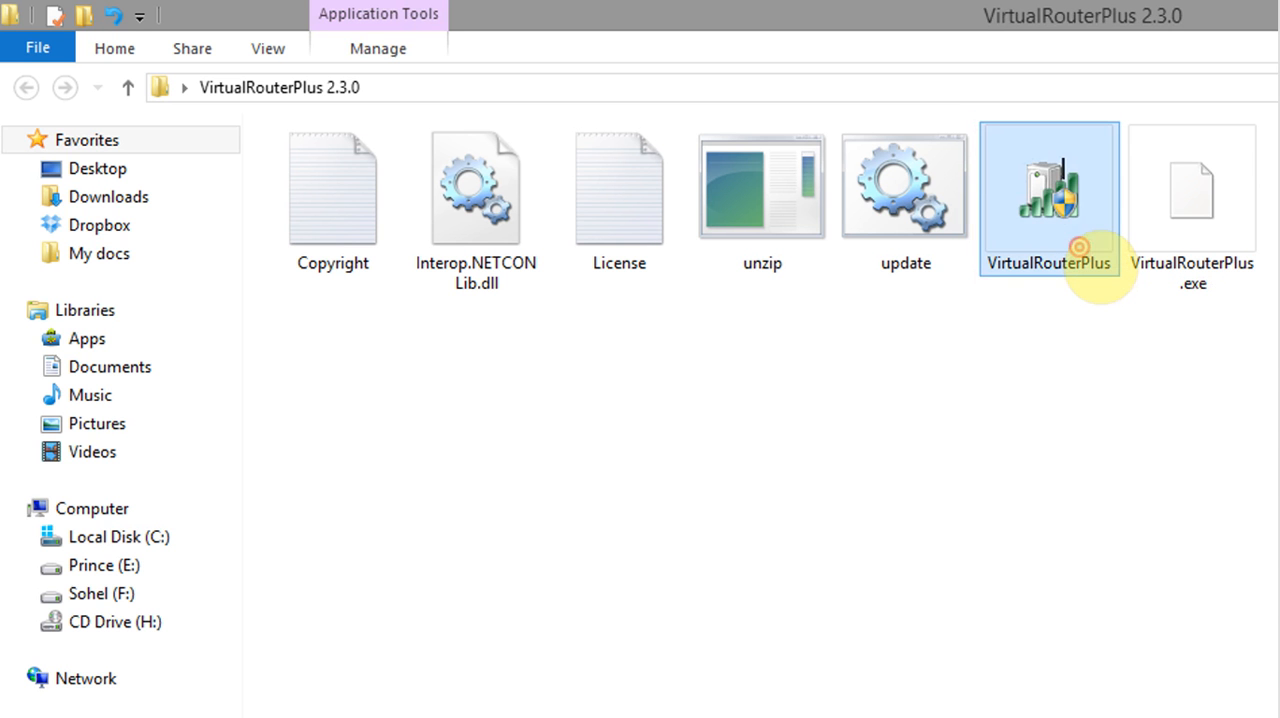
double_click(1049, 197)
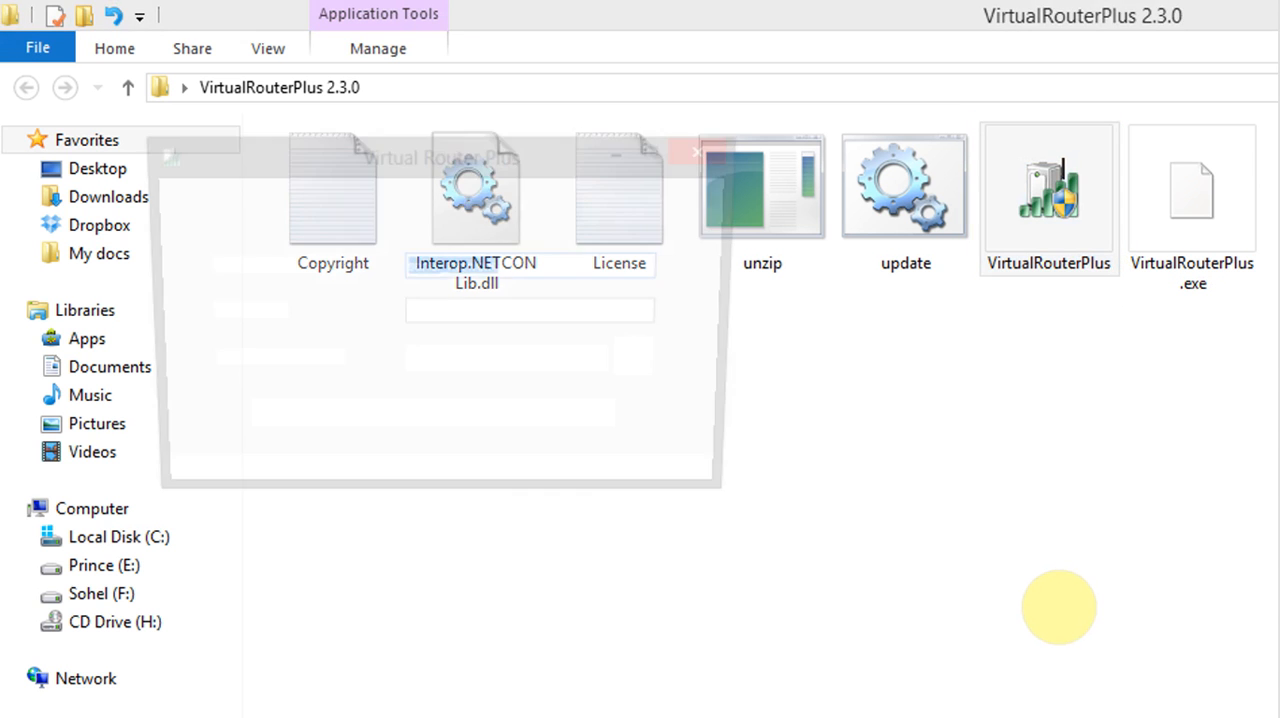
double_click(1048, 190)
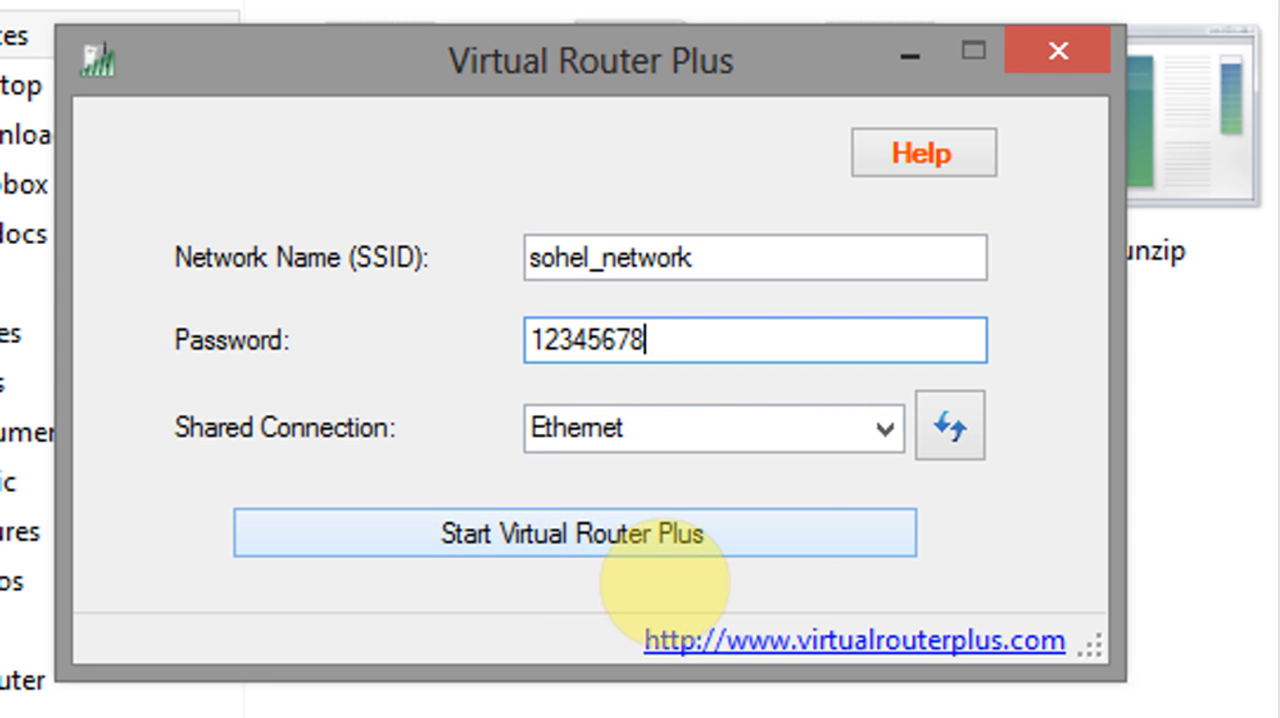
click(572, 532)
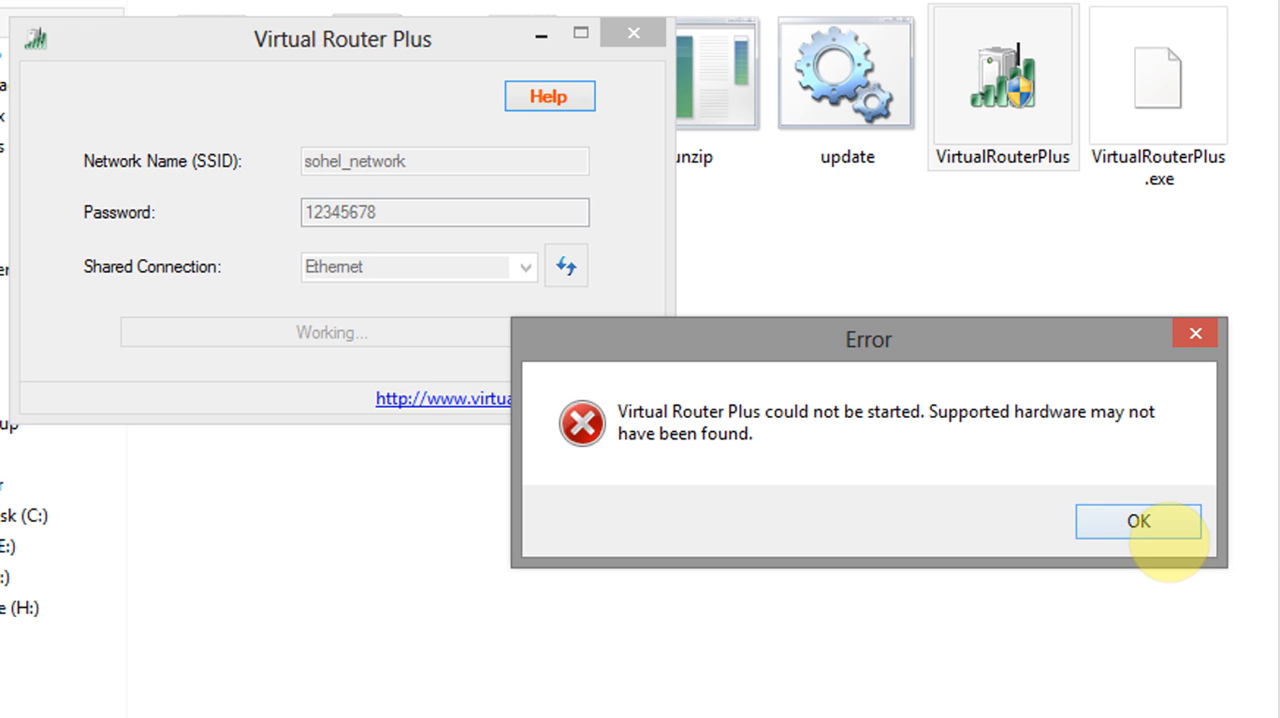
click(1137, 521)
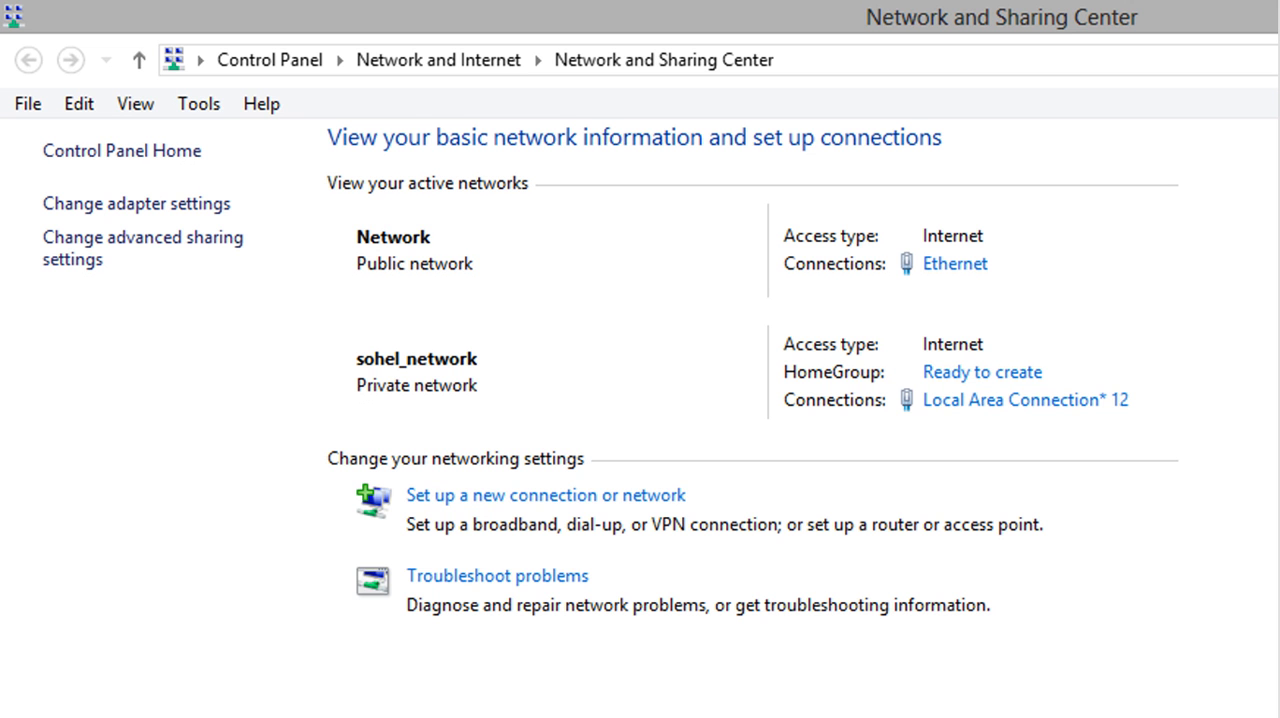
- Show the network adapters, where Local Area Connection* 12 appears as sohel_network
click(136, 203)
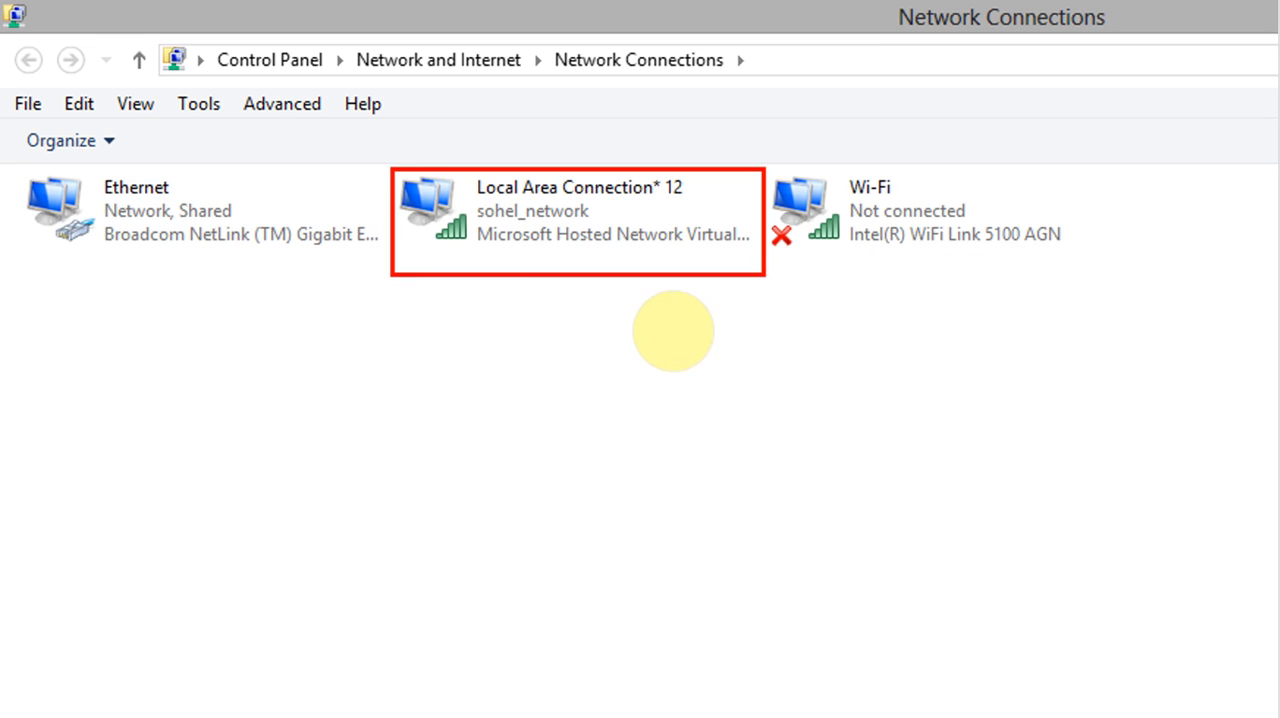
mouse_move(562, 296)
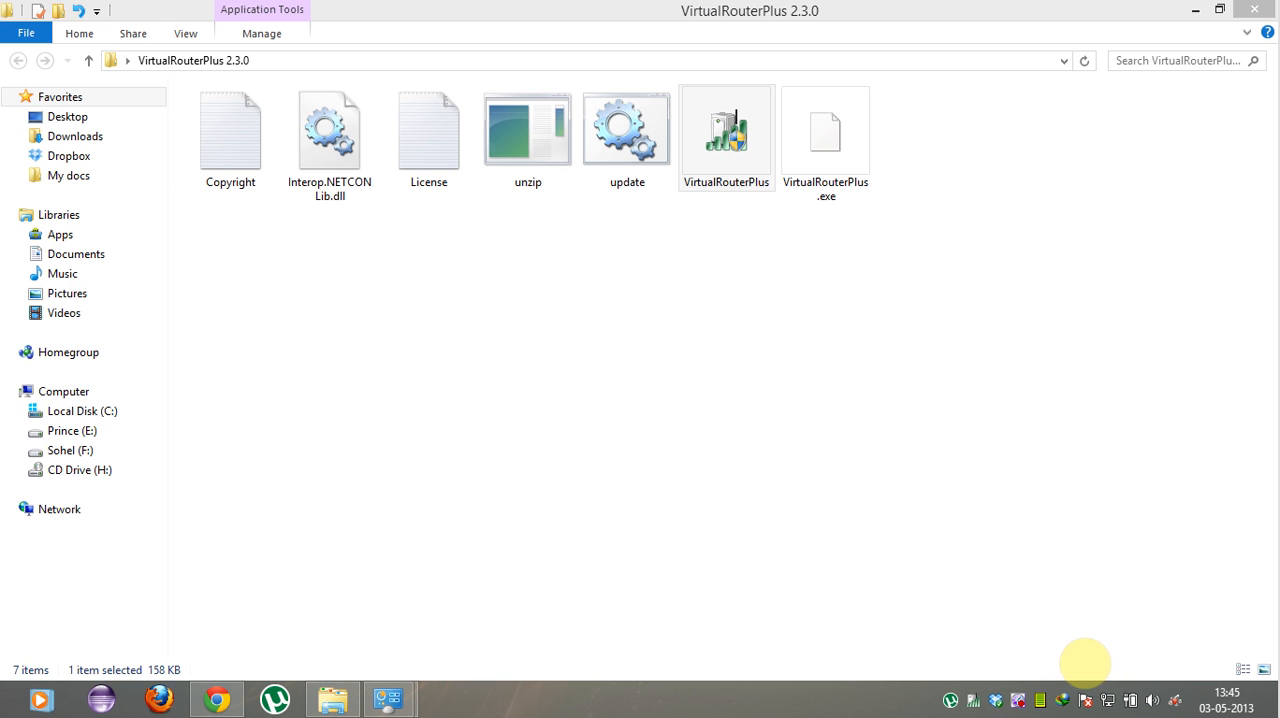
mouse_move(1024, 538)
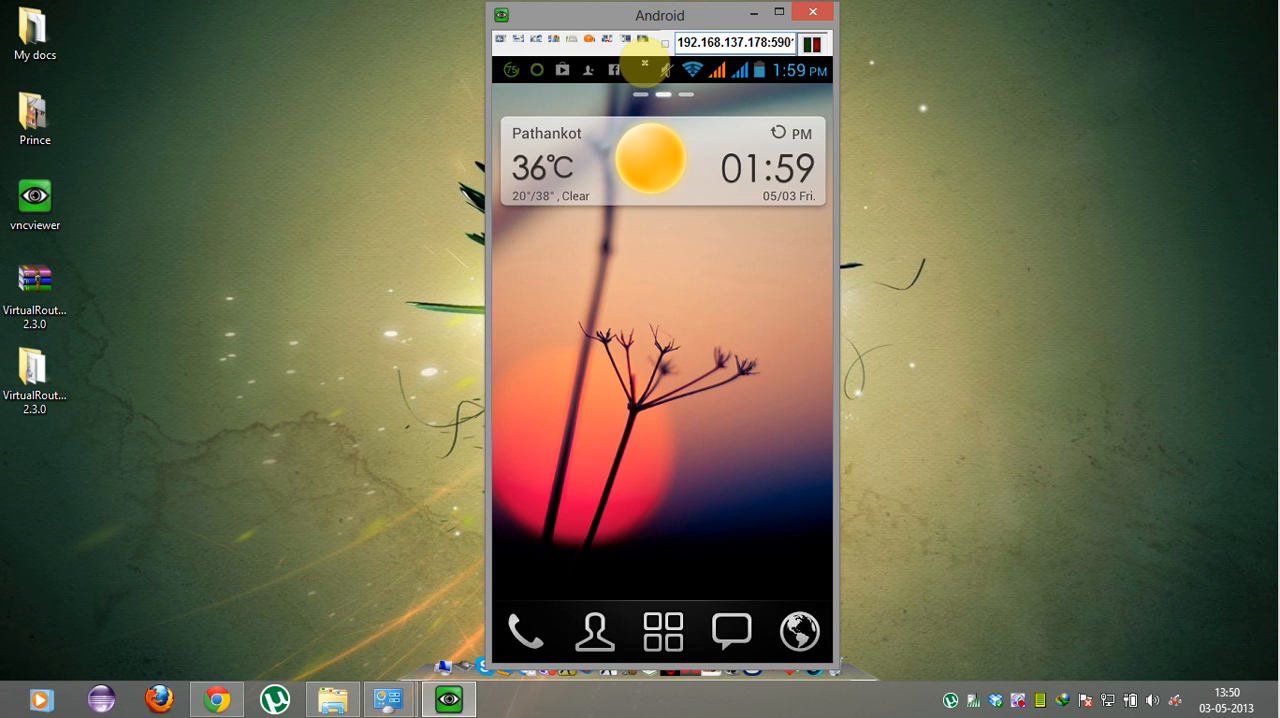
- Load airtellive.com/wps/portal in the mirrored Android phone's browser over the hotspot
click(662, 631)
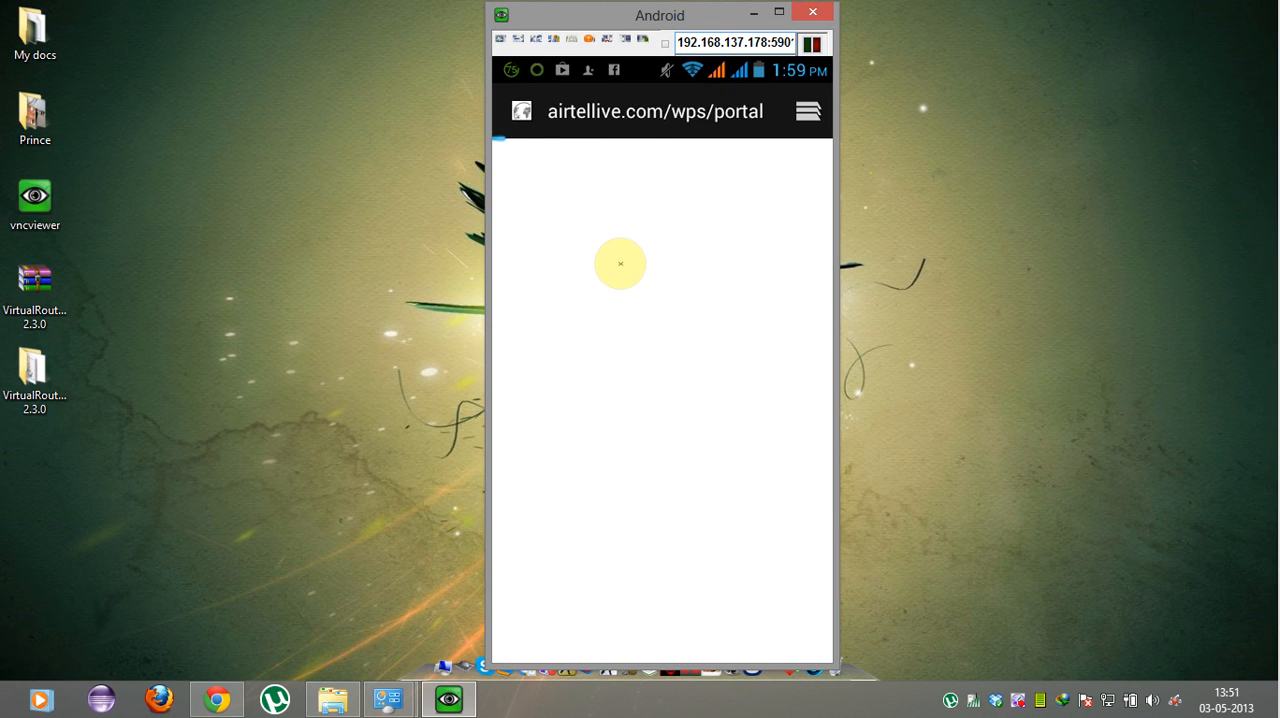
click(655, 111)
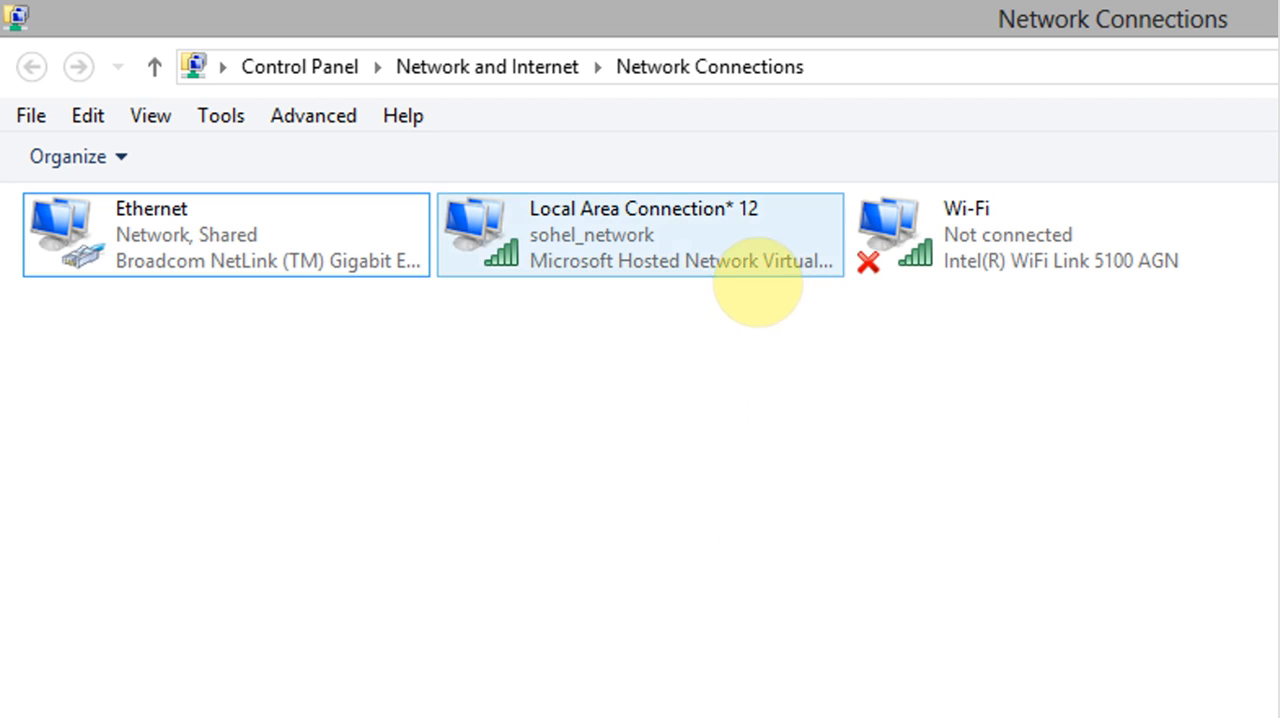
right_click(640, 235)
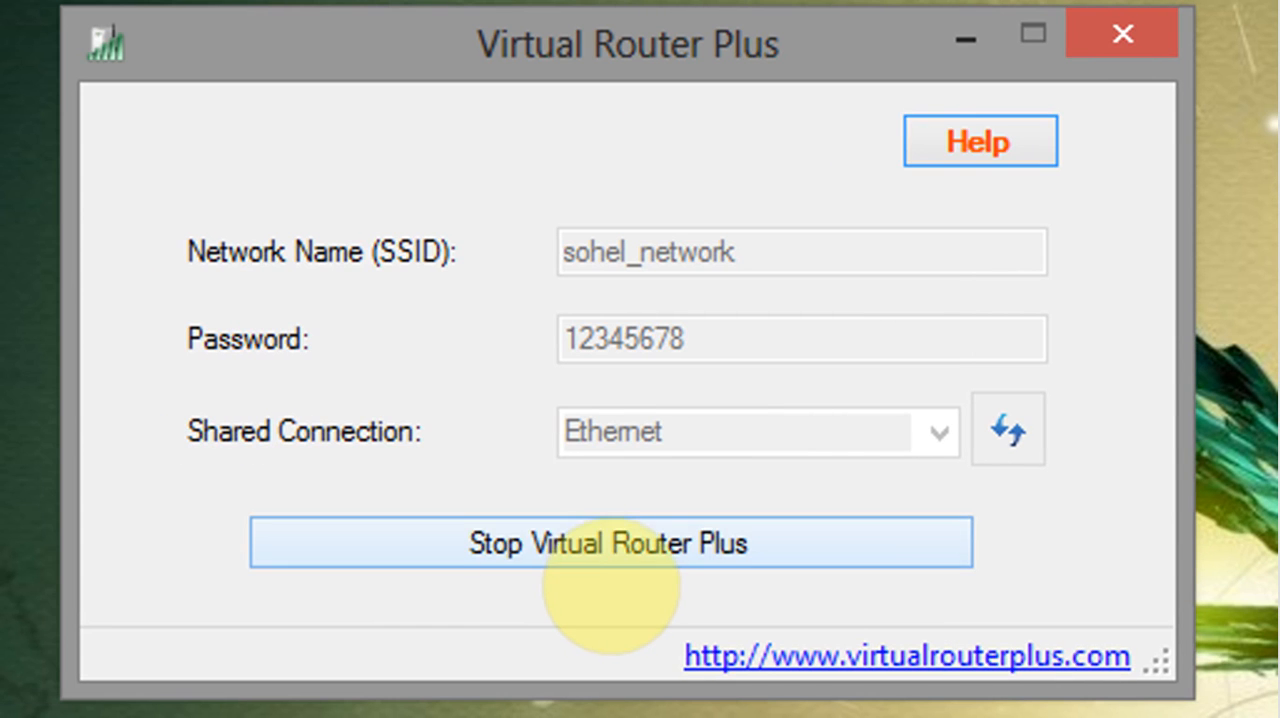
- Halt the running sohel_network hotspot with Stop Virtual Router Plus
click(609, 543)
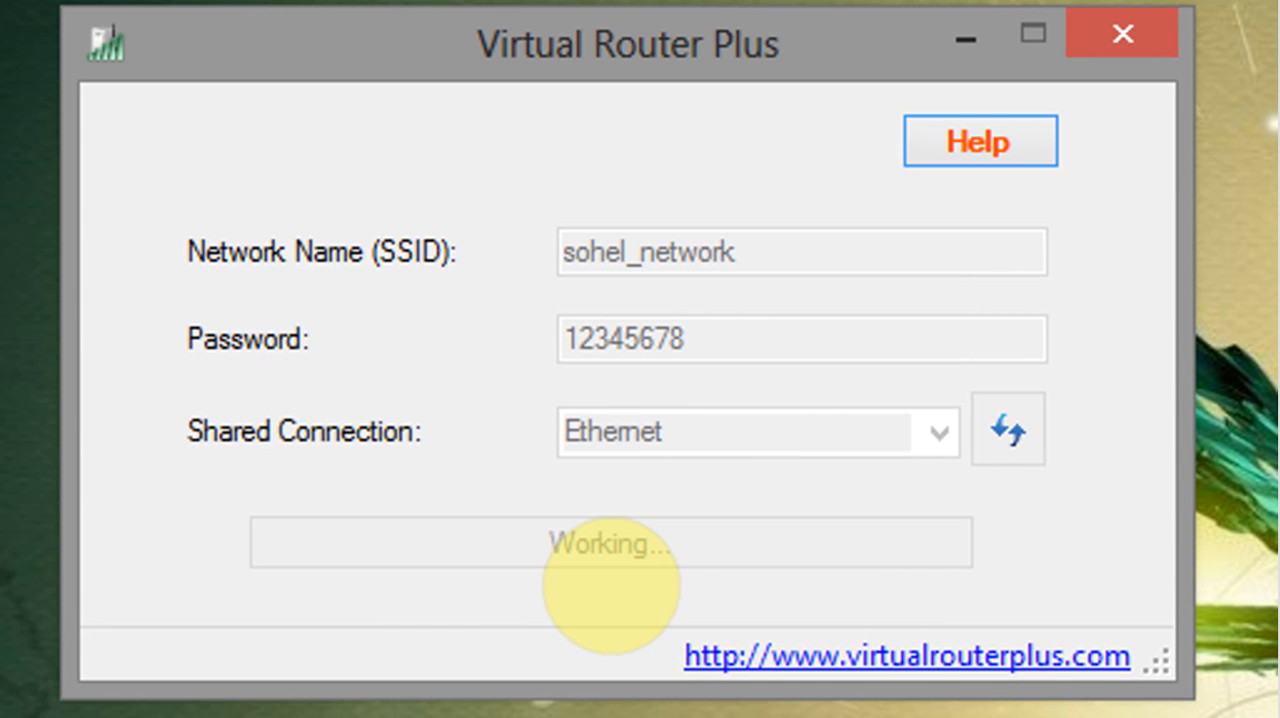